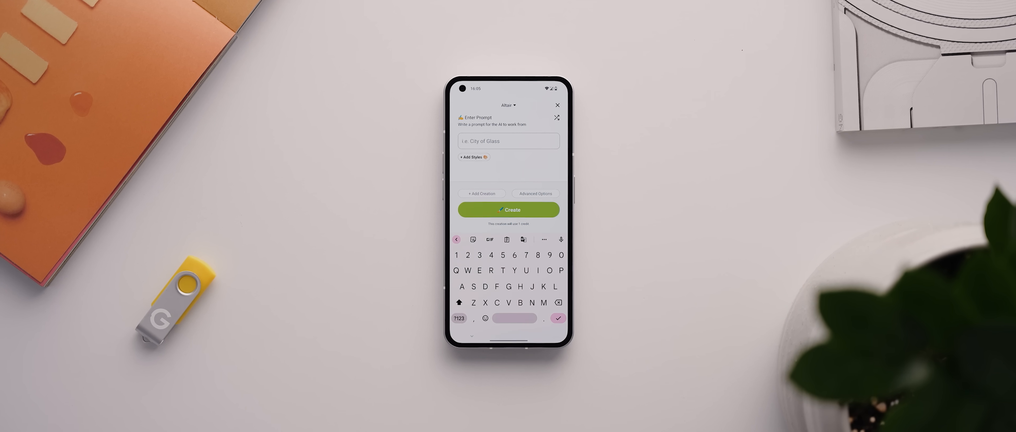
- Enter the prompt 'Mesmerising planets surrounding earth' and attach the Behance HD, deviantart and Artstation styles
type("Mesmerising planets surrounding earth")
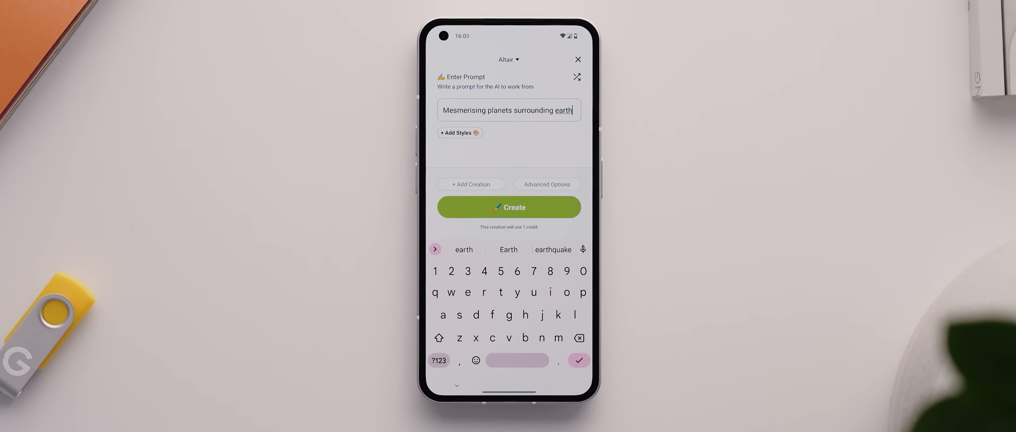
left_click(458, 133)
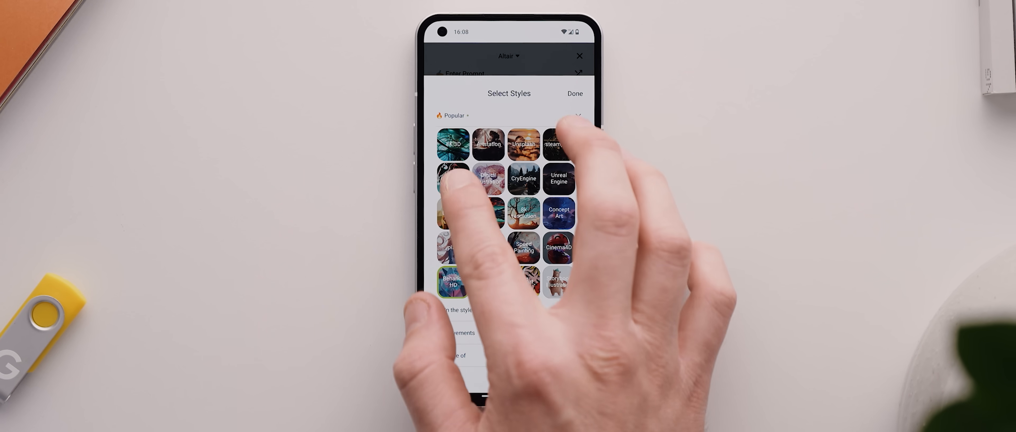
left_click(575, 93)
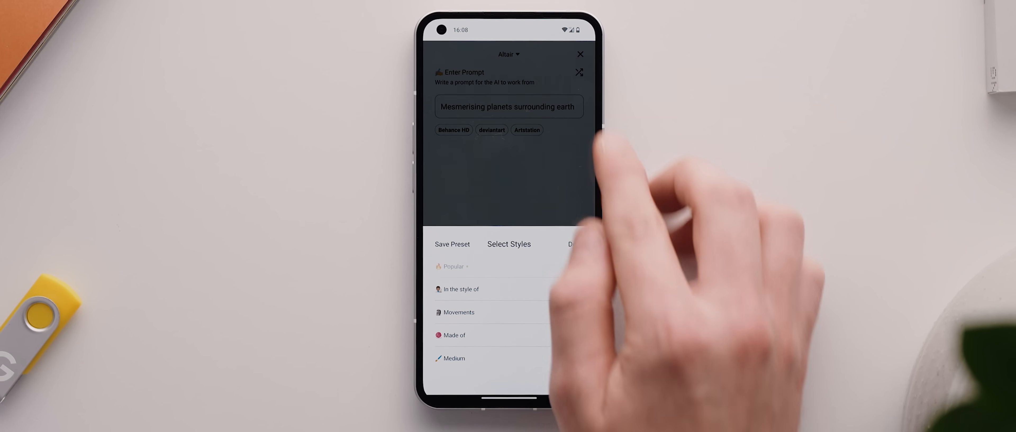
left_click(509, 361)
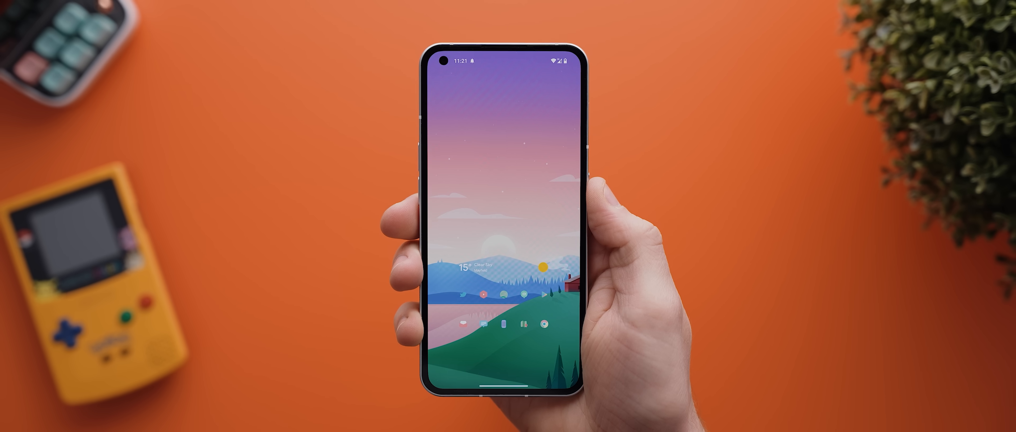
scroll("down", 3)
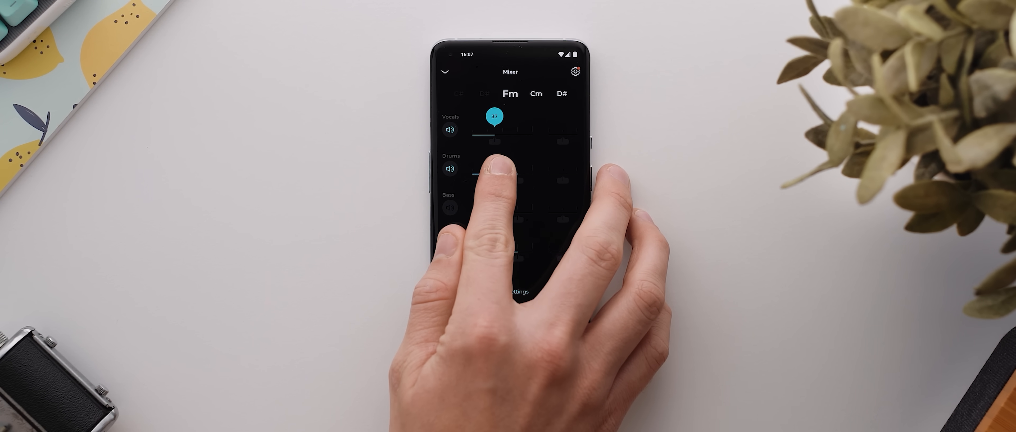
- Drag the Vocals volume slider in the Moises mixer up to 64
left_click_drag(494, 116, 510, 115)
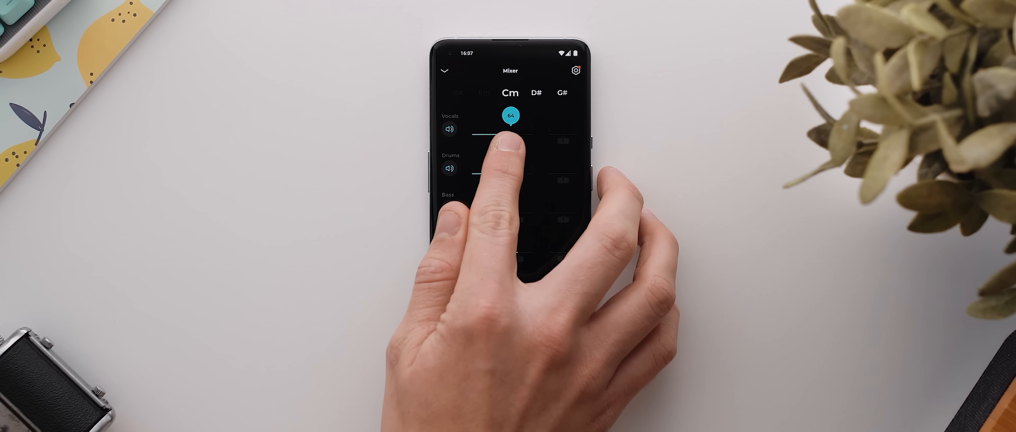
left_click_drag(510, 115, 471, 115)
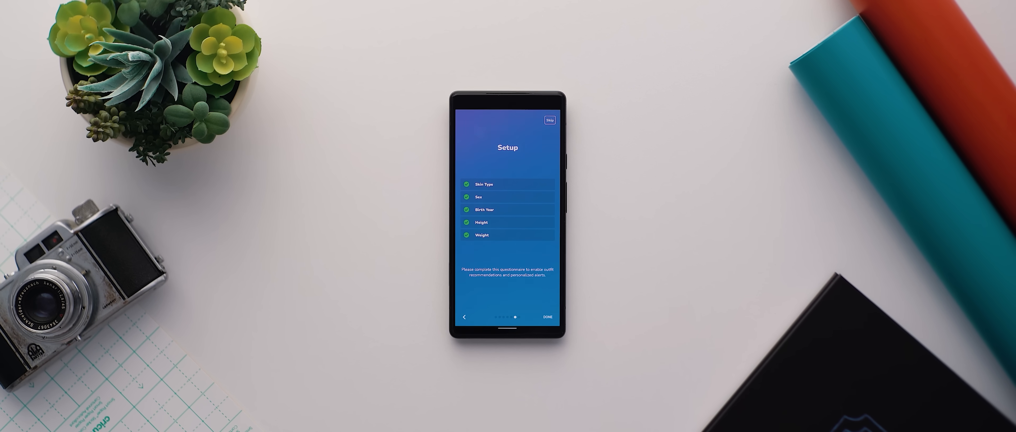
- Complete Dina's setup to show Mayfield at 25° mostly cloudy with tank top, shorts and sandals
left_click(546, 317)
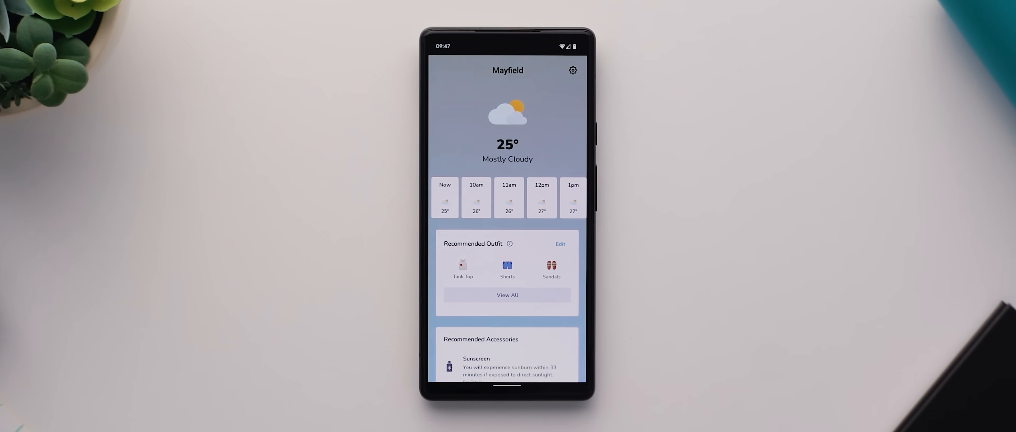